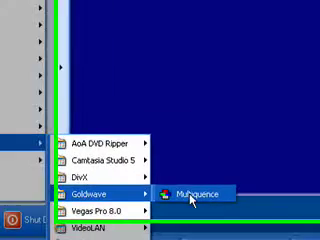
Send the Goldwave > Multiquence Start-menu entry to the desktop as a shortcut
{"action": "right_click", "coordinate": [200, 192]}
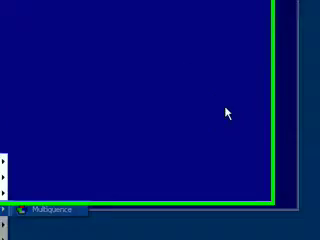
Dismiss the leftover menus and check the new Multiquence desktop shortcut, then start Windows Explorer
{"action": "left_click", "coordinate": [12, 208]}
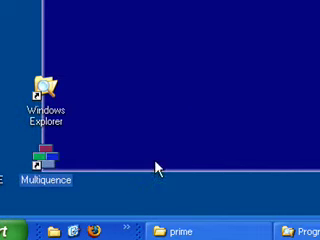
{"action": "left_click", "coordinate": [40, 157]}
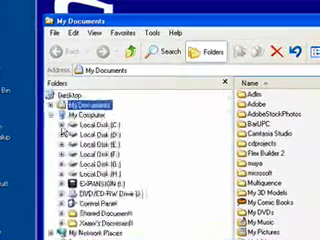
Scroll the Program Files folder tree down to the Multiquence folder
{"action": "scroll", "scroll_direction": "down", "scroll_amount": 3}
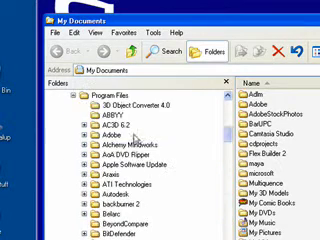
{"action": "scroll", "scroll_direction": "down", "scroll_amount": 3}
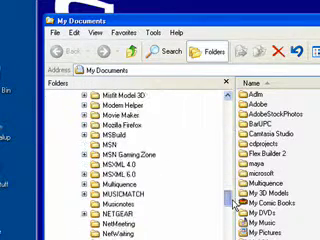